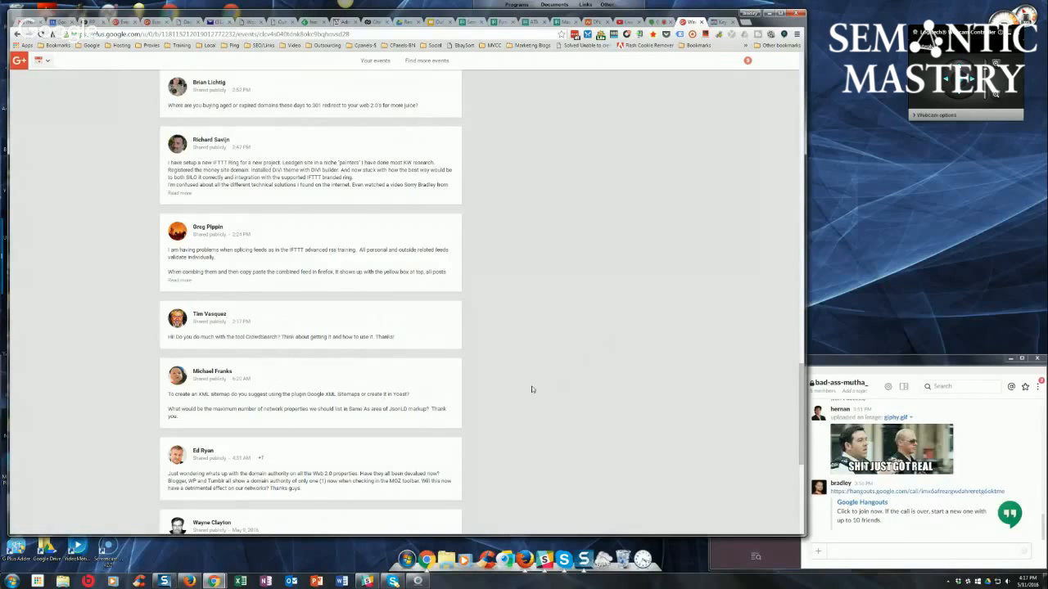
{"action": "scroll", "scroll_direction": "down", "scroll_amount": 3}
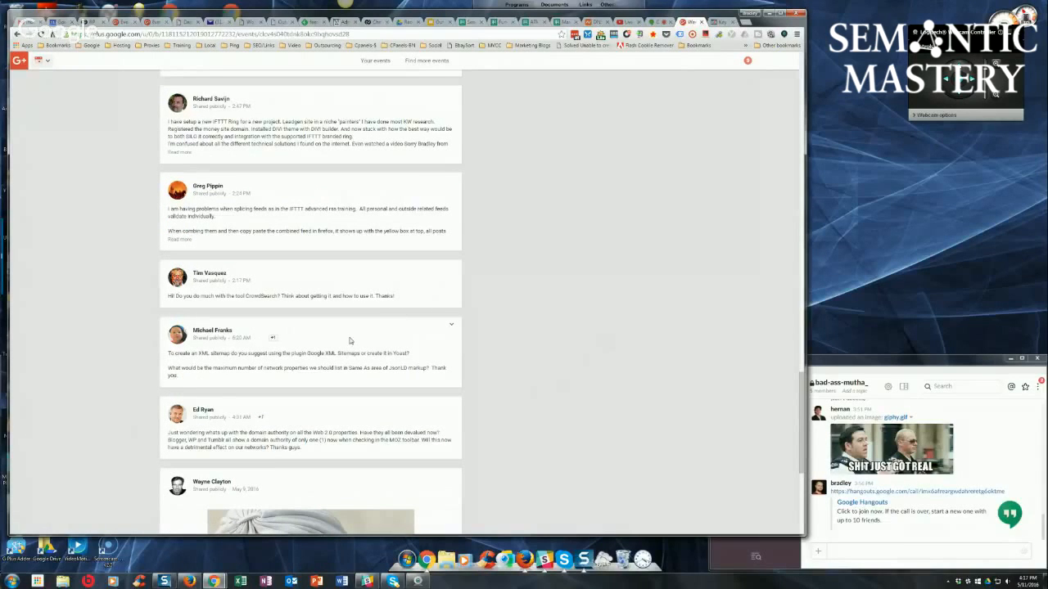
{"action": "mouse_move", "coordinate": [613, 313]}
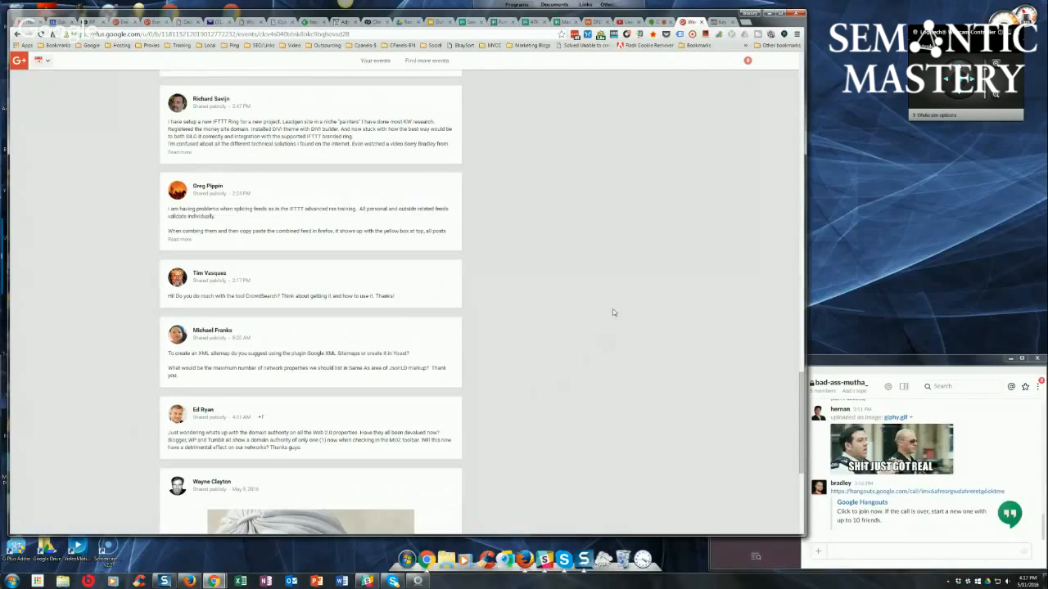
{"action": "mouse_move", "coordinate": [603, 320]}
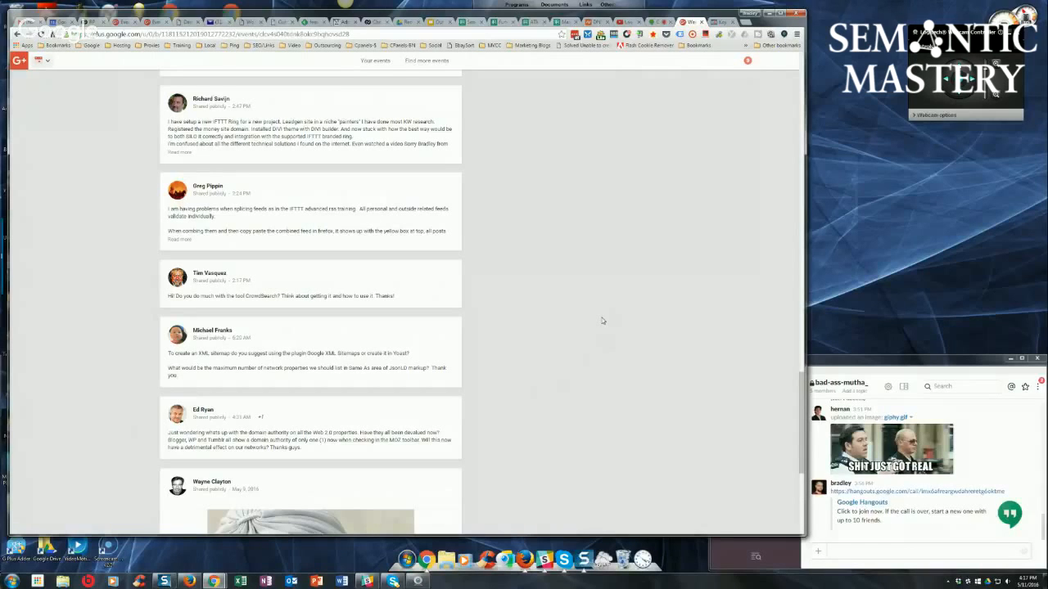
{"action": "mouse_move", "coordinate": [557, 357]}
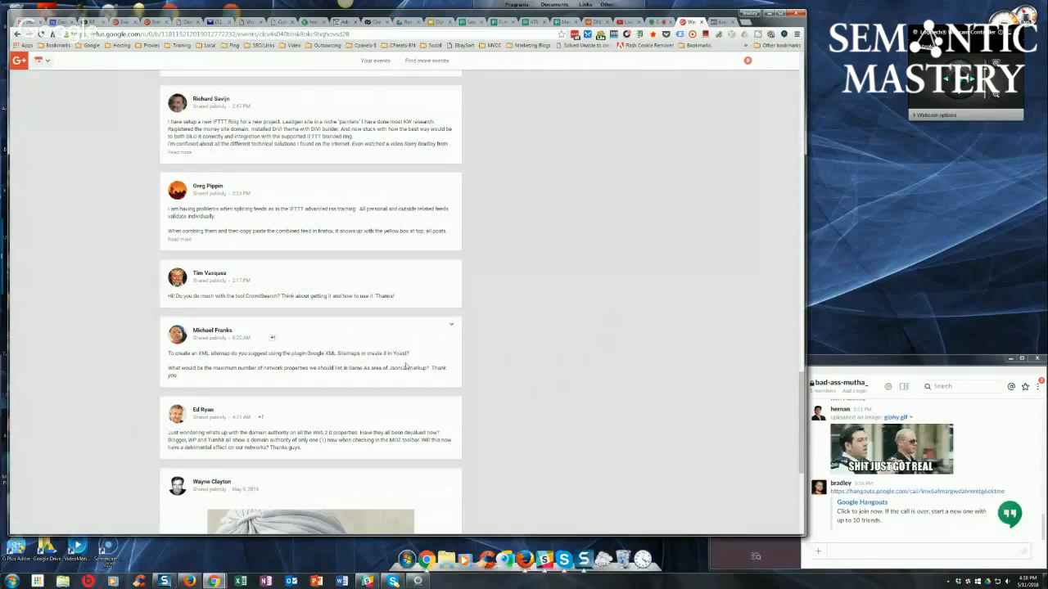
{"action": "mouse_move", "coordinate": [587, 370]}
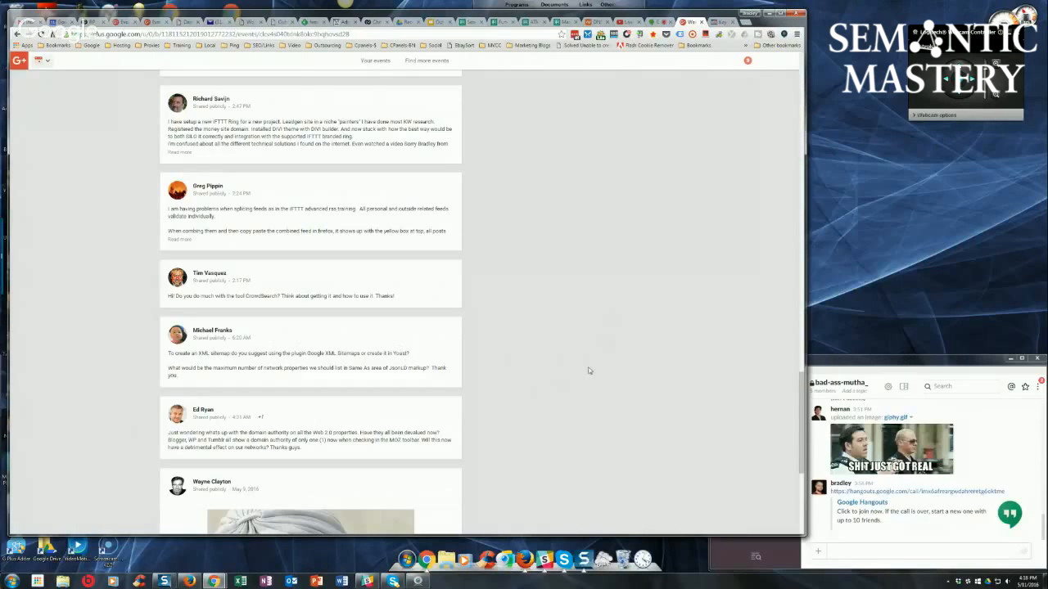
{"action": "mouse_move", "coordinate": [573, 369]}
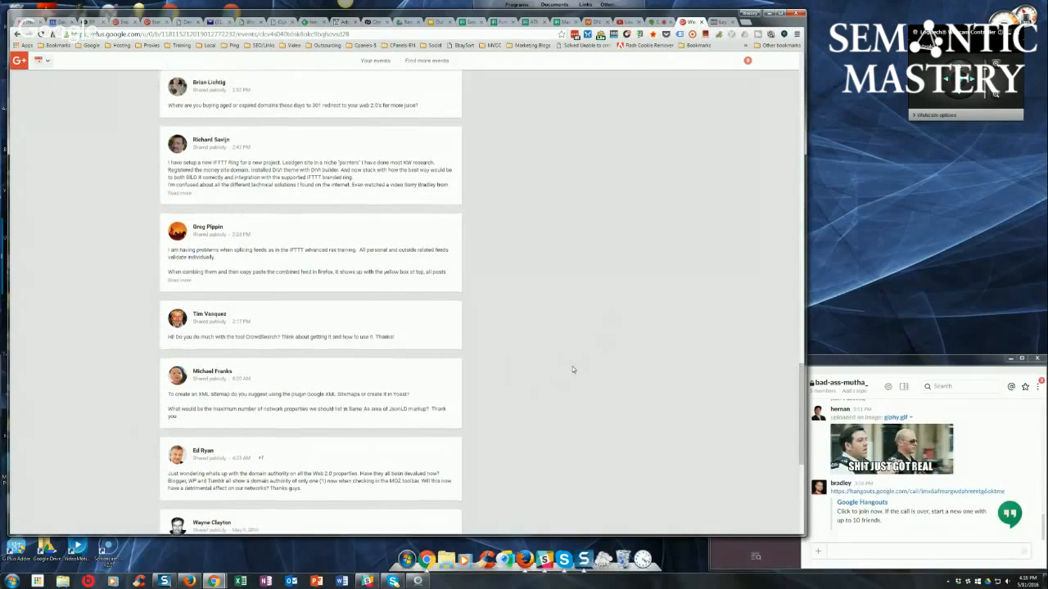
{"action": "mouse_move", "coordinate": [589, 379]}
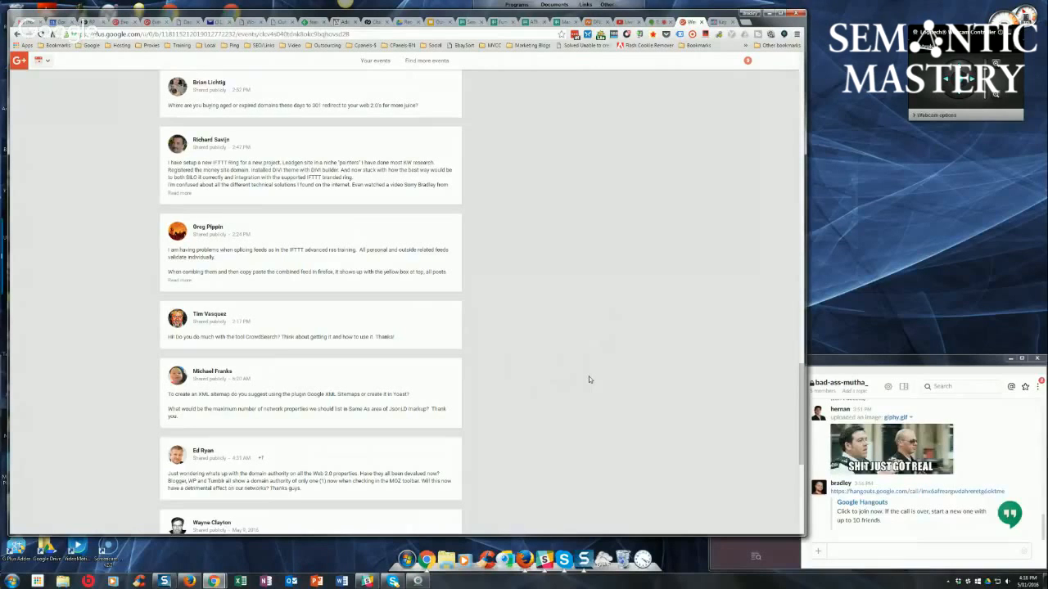
{"action": "scroll", "scroll_direction": "down", "scroll_amount": 3}
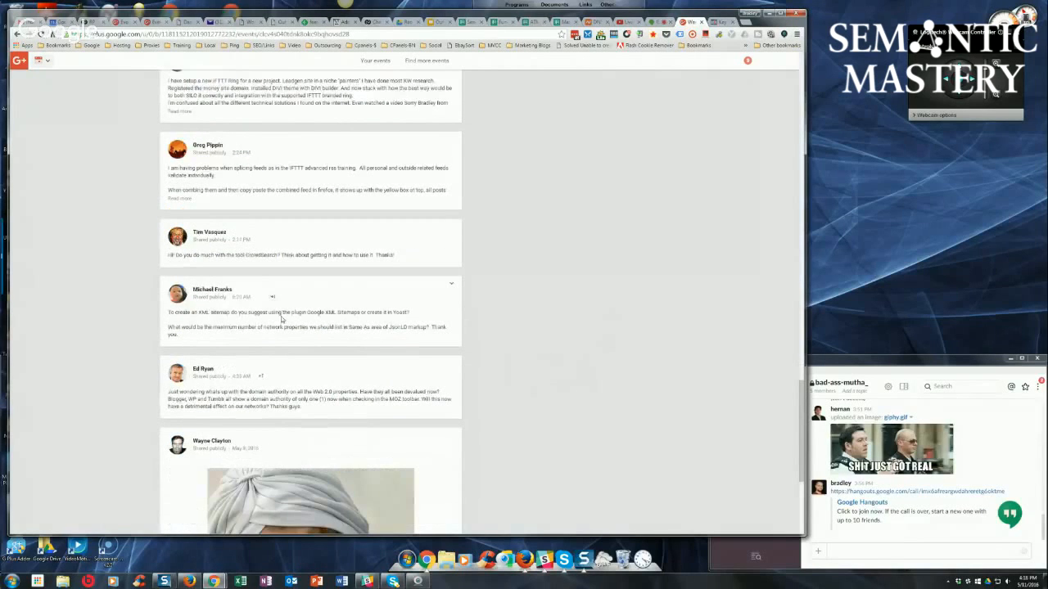
{"action": "mouse_move", "coordinate": [556, 325]}
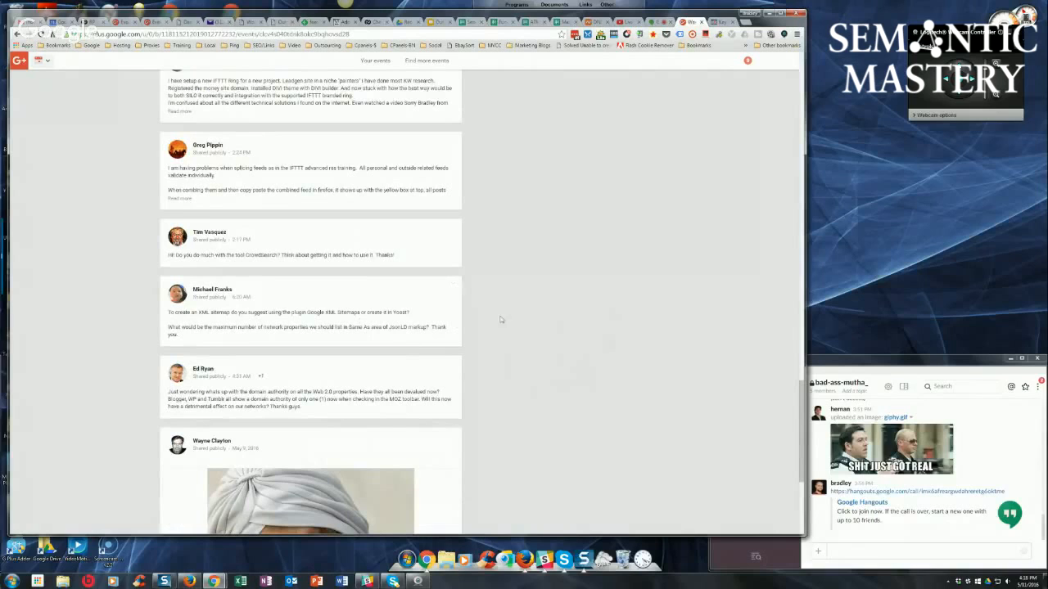
{"action": "mouse_move", "coordinate": [572, 318]}
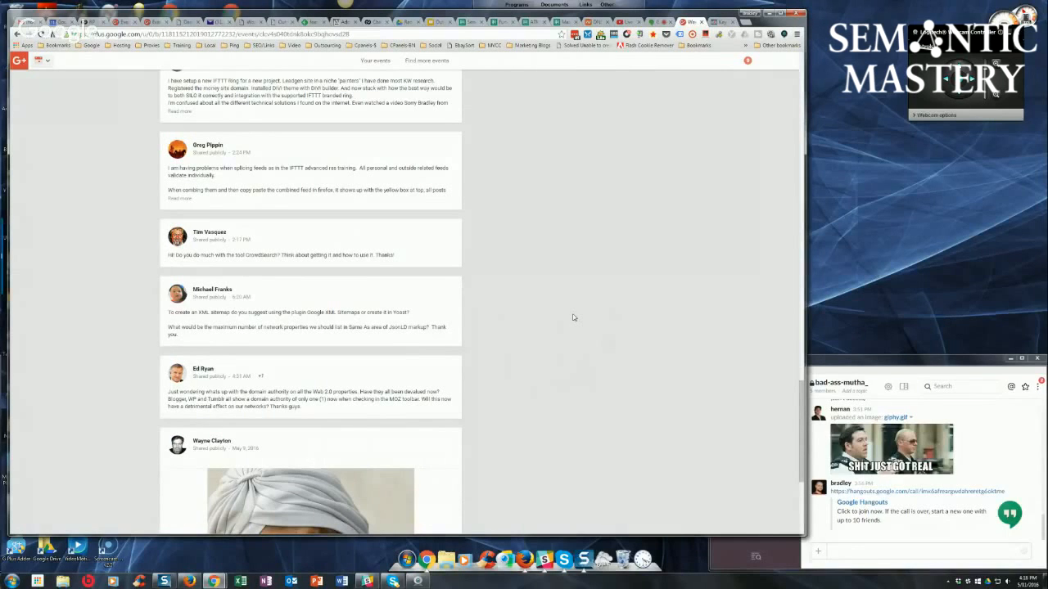